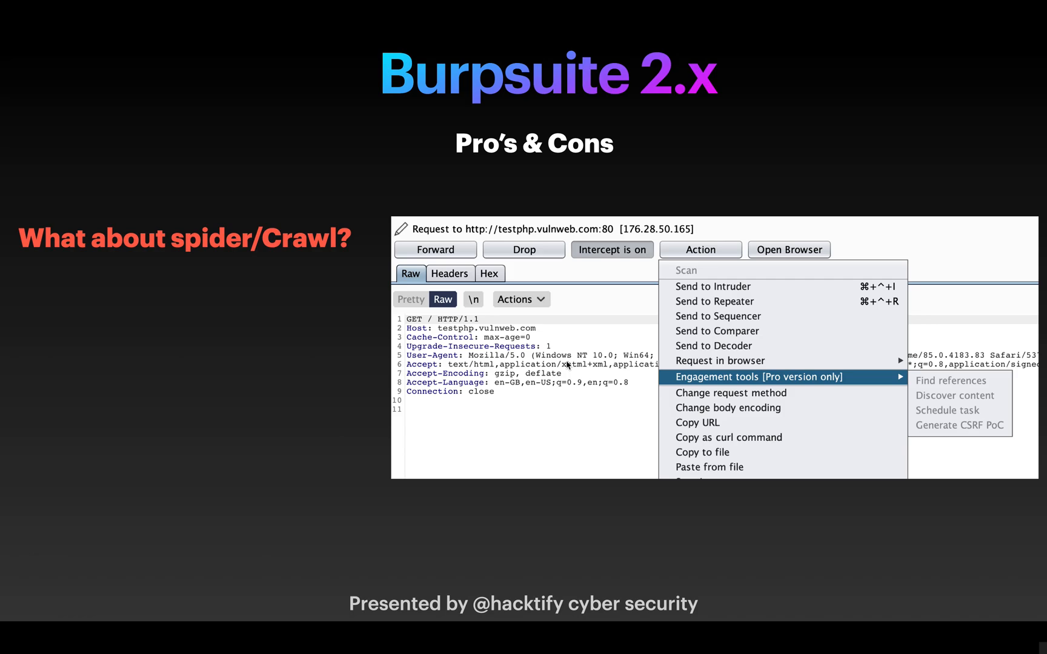
mouse_move(956, 448)
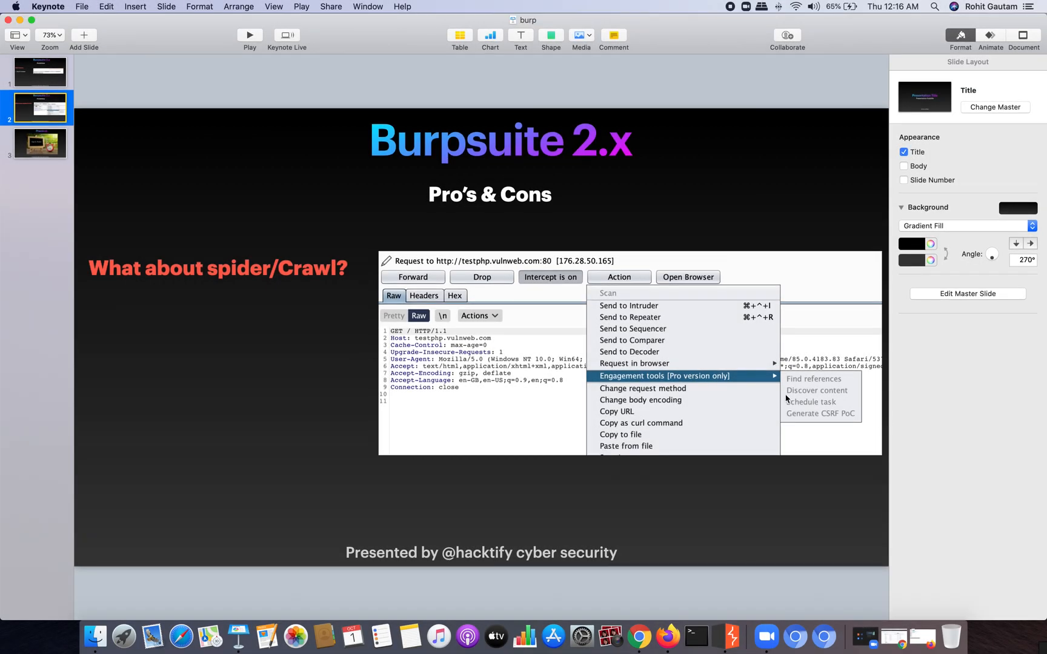
mouse_move(756, 600)
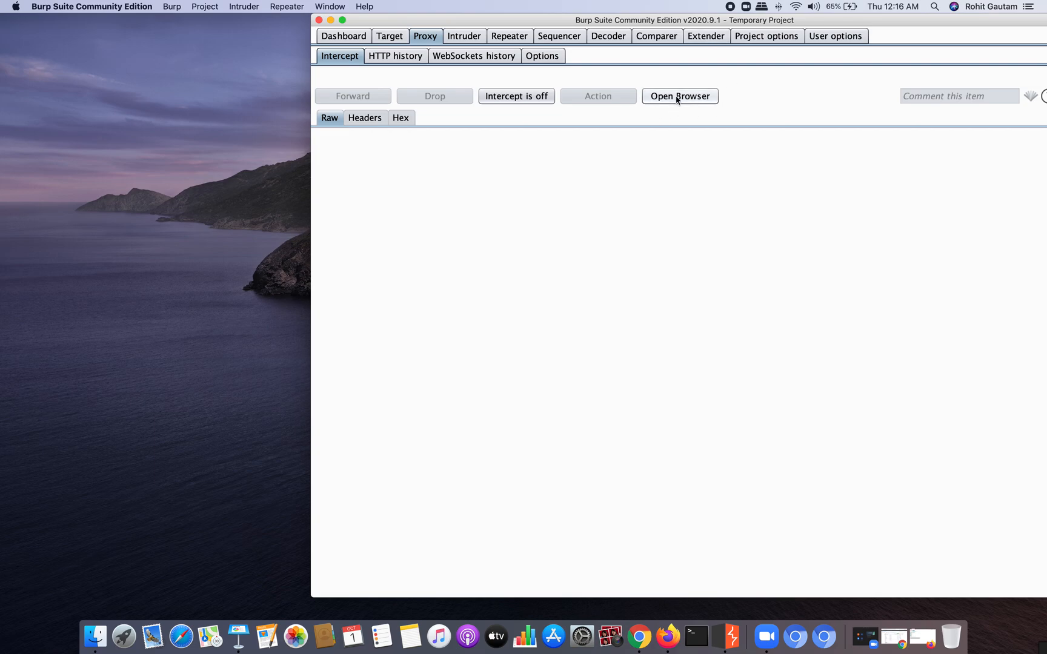
Step: Launch the proxied browser, capture and forward the first google.com request, then switch interception off
left_click(679, 96)
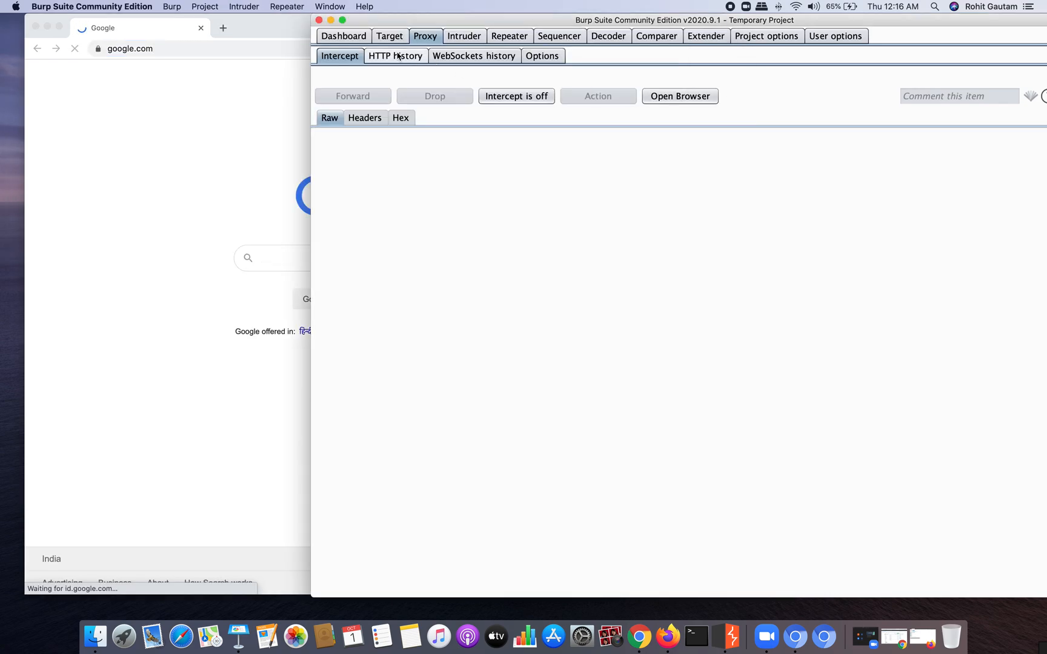
left_click(515, 96)
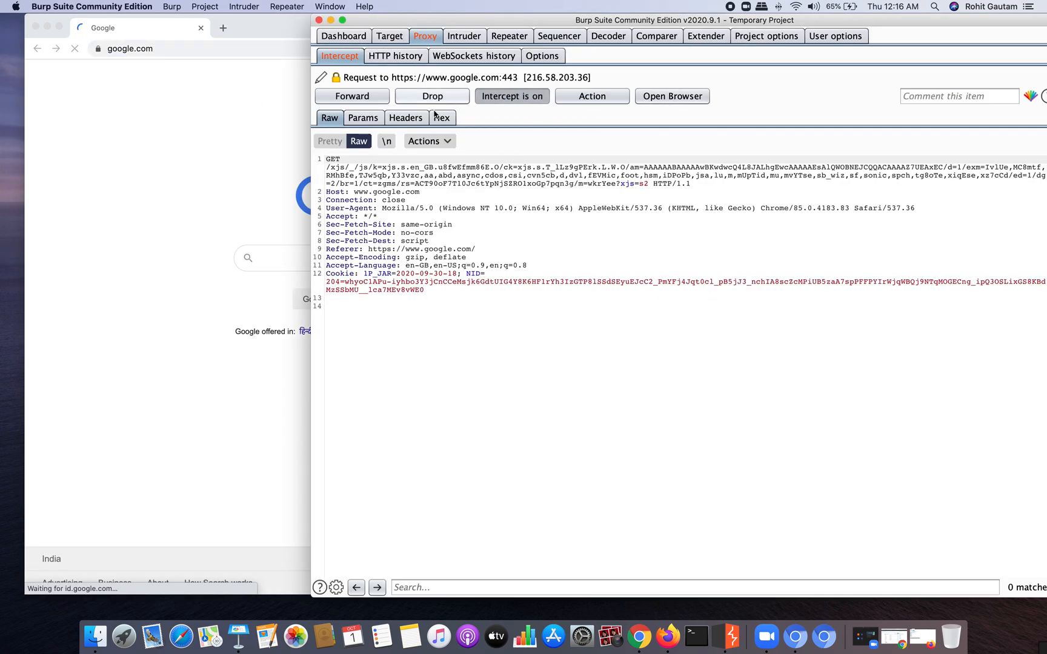
left_click(352, 96)
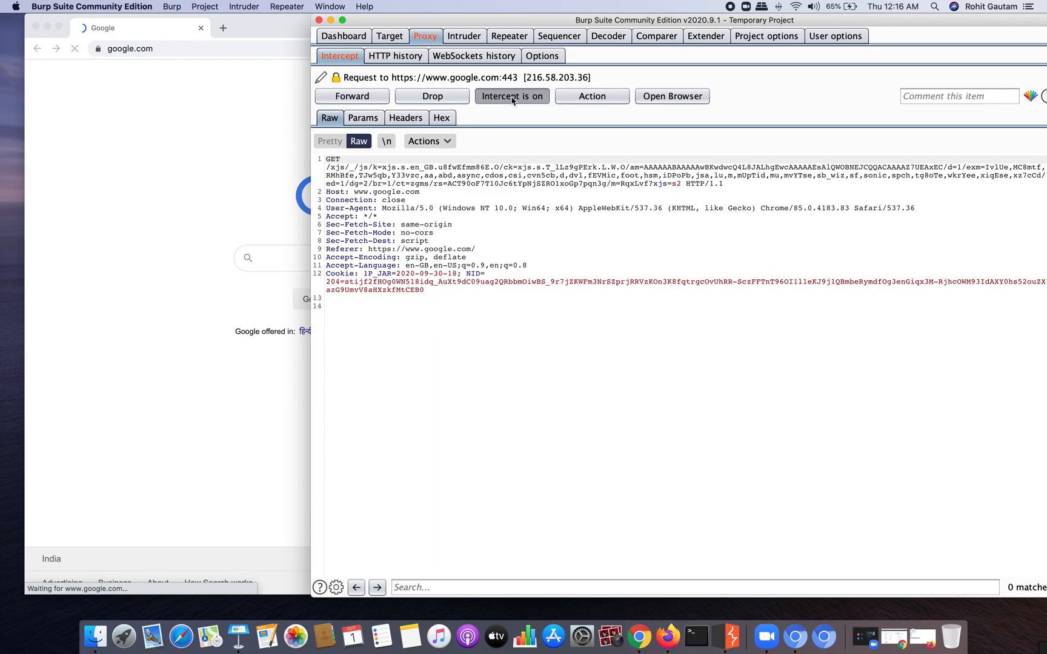
left_click(511, 96)
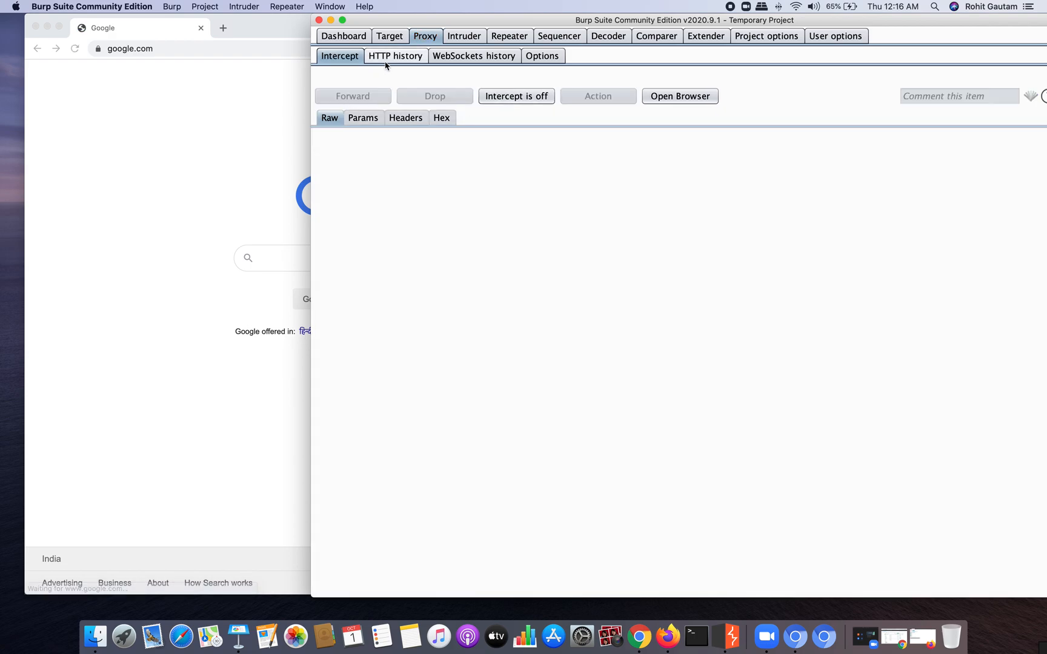
Step: Load testphp.vulnweb.com in the Chromium address bar so Burp intercepts its GET request
type("testphp.")
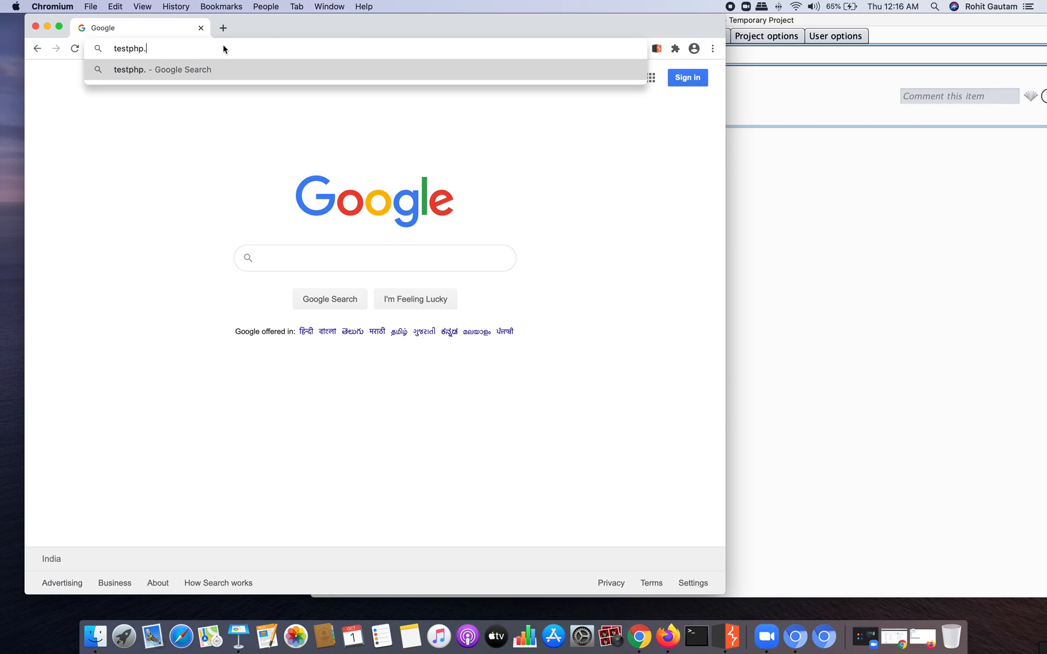
type("vulnwebcom")
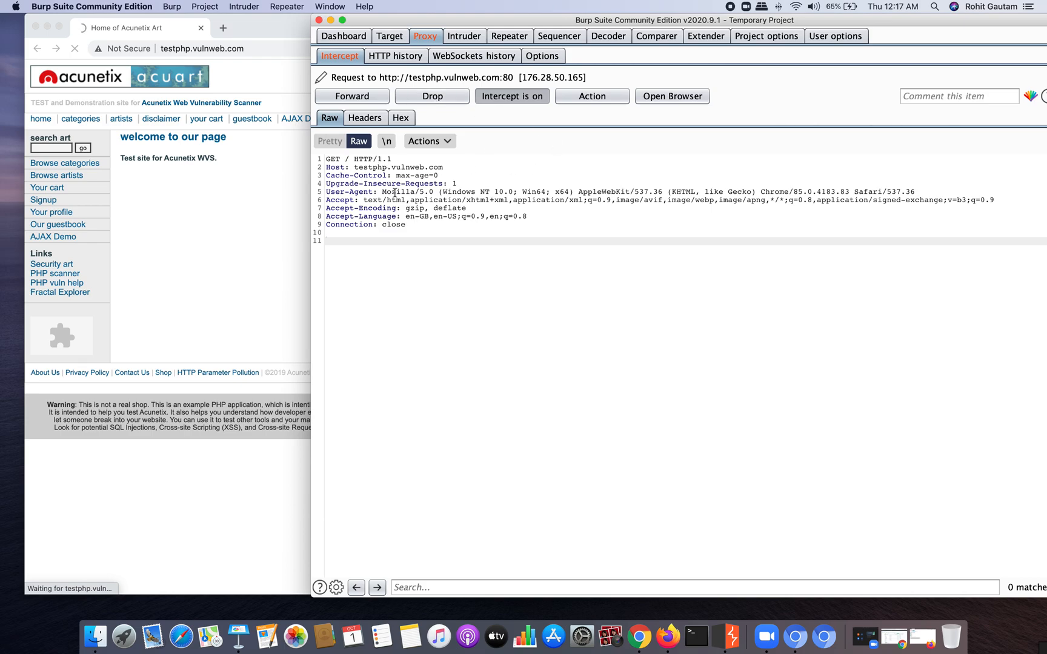
Step: Send the intercepted testphp request to Repeater via its context menu, then view the Dashboard tasks
right_click(437, 202)
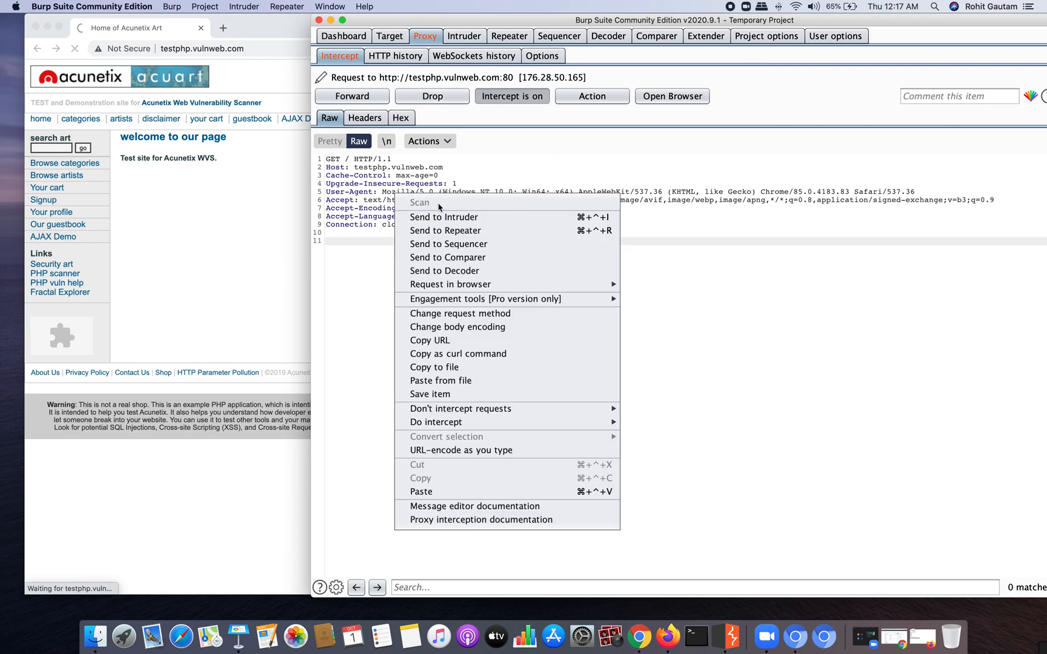
mouse_move(483, 299)
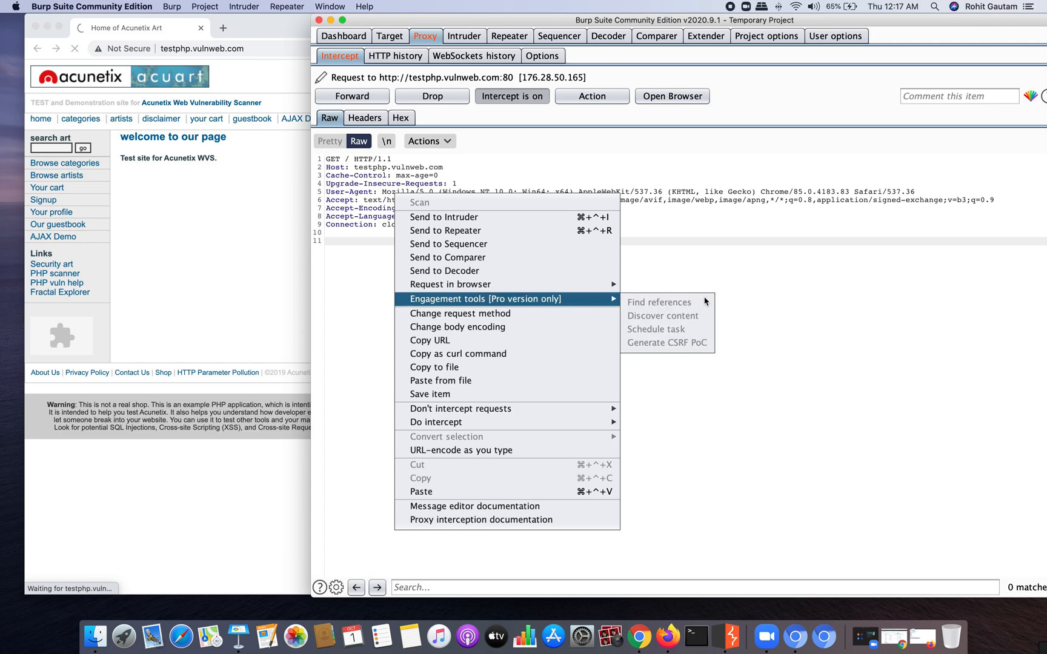
mouse_move(481, 520)
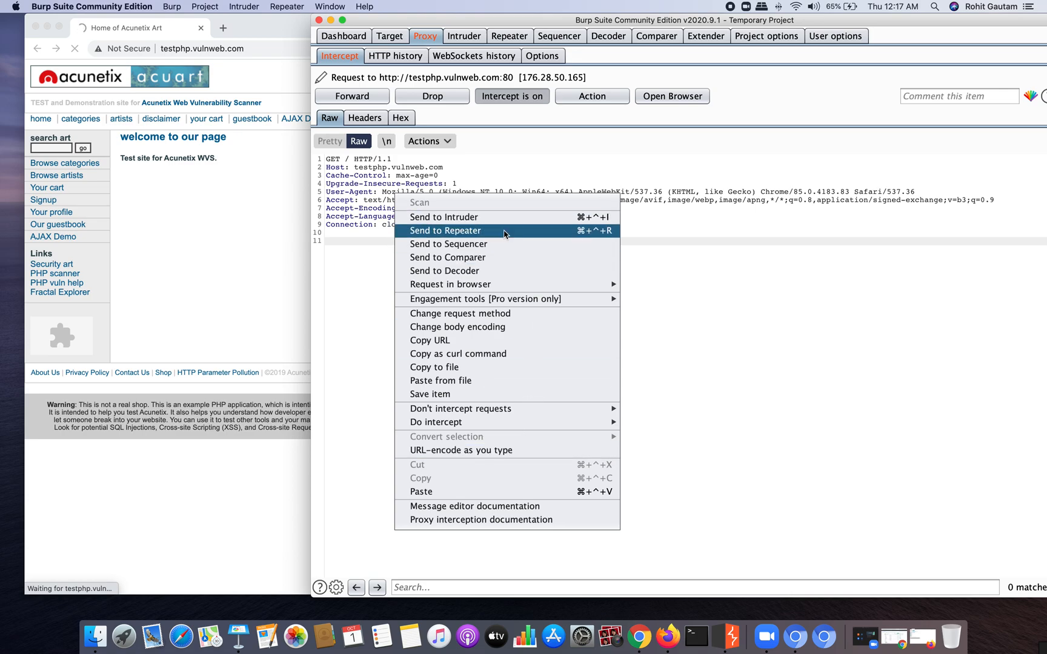
left_click(446, 231)
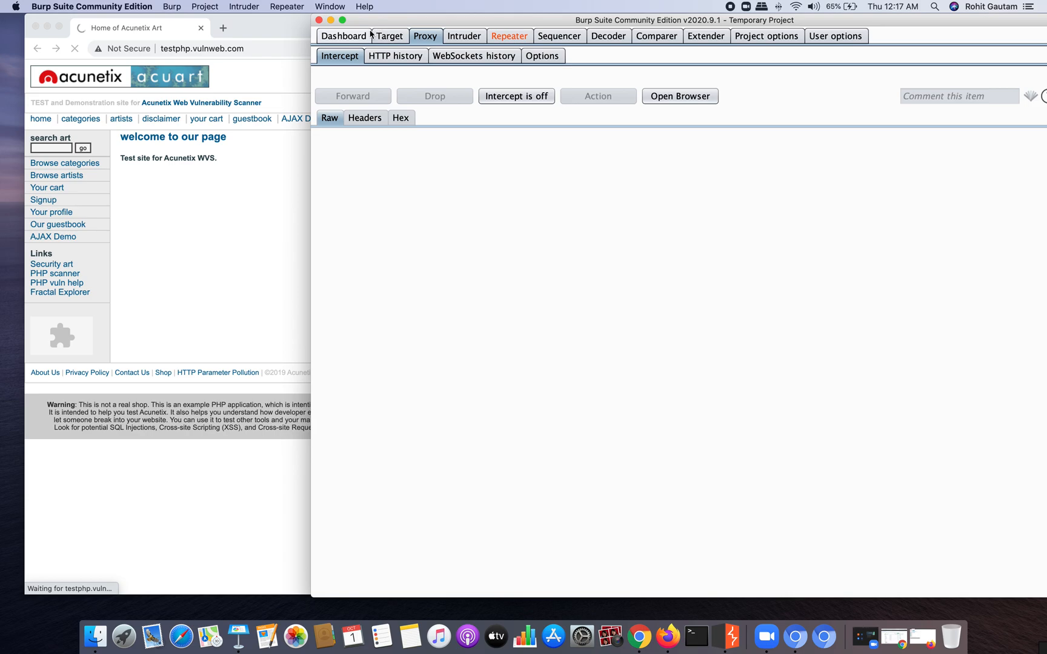
left_click(343, 36)
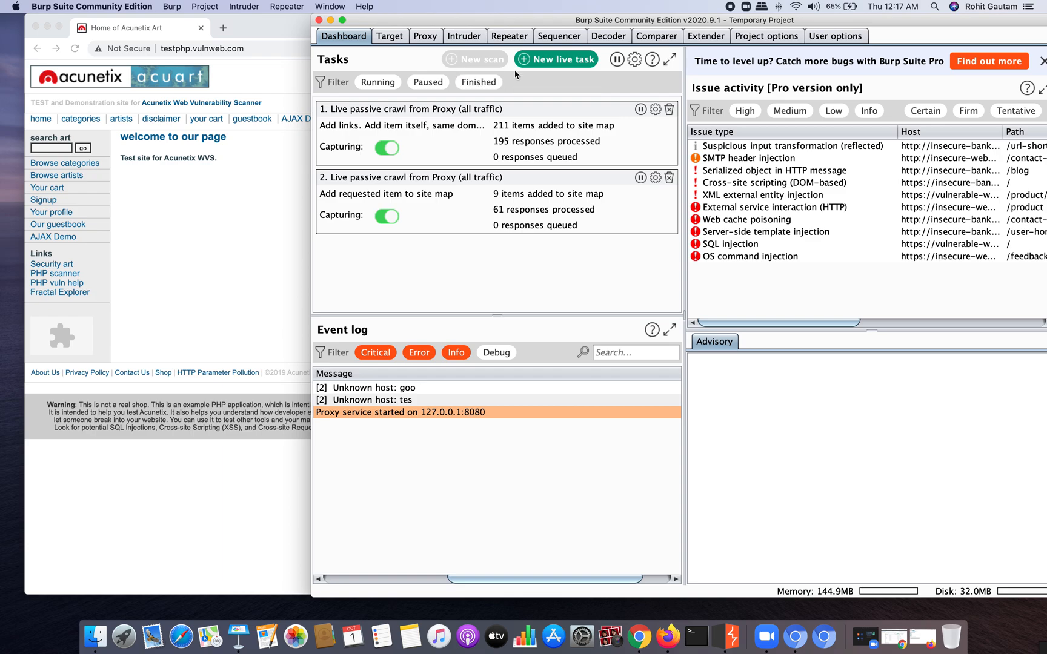
mouse_move(487, 60)
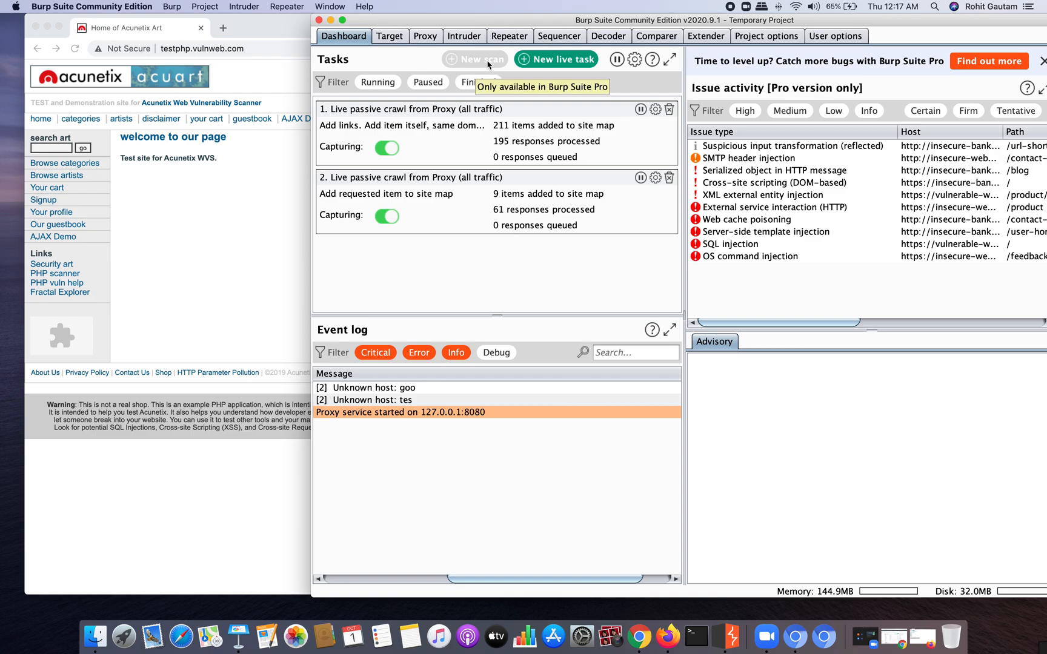
mouse_move(214, 42)
type("google.com")
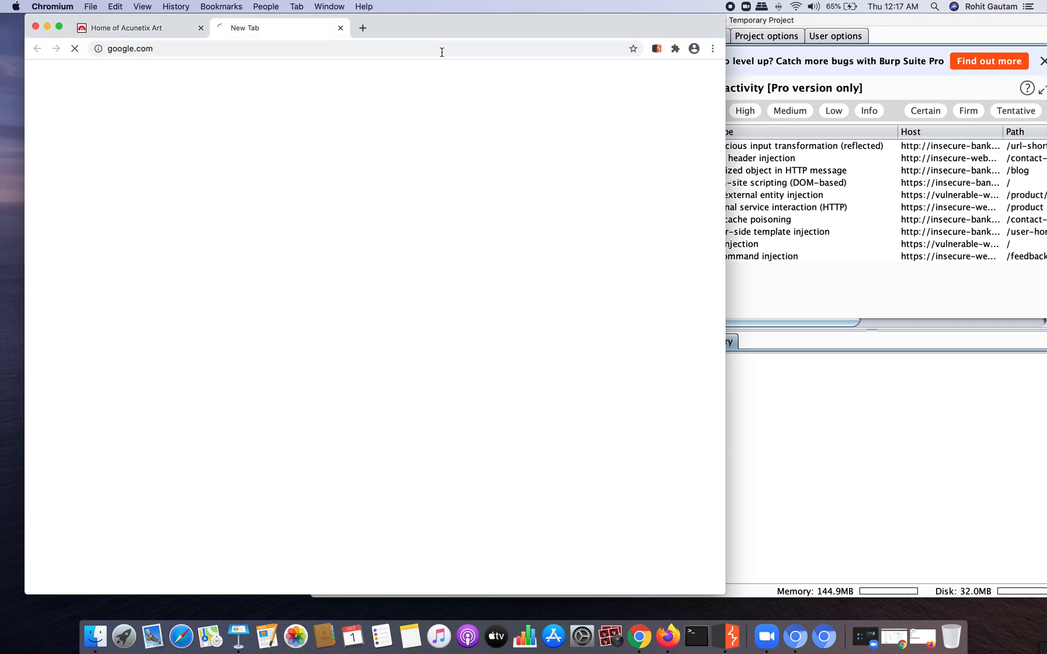
Step: Search 'where is the spider and crawl in burpsuite 2.0' and read PortSwigger's blog result
type("where is te")
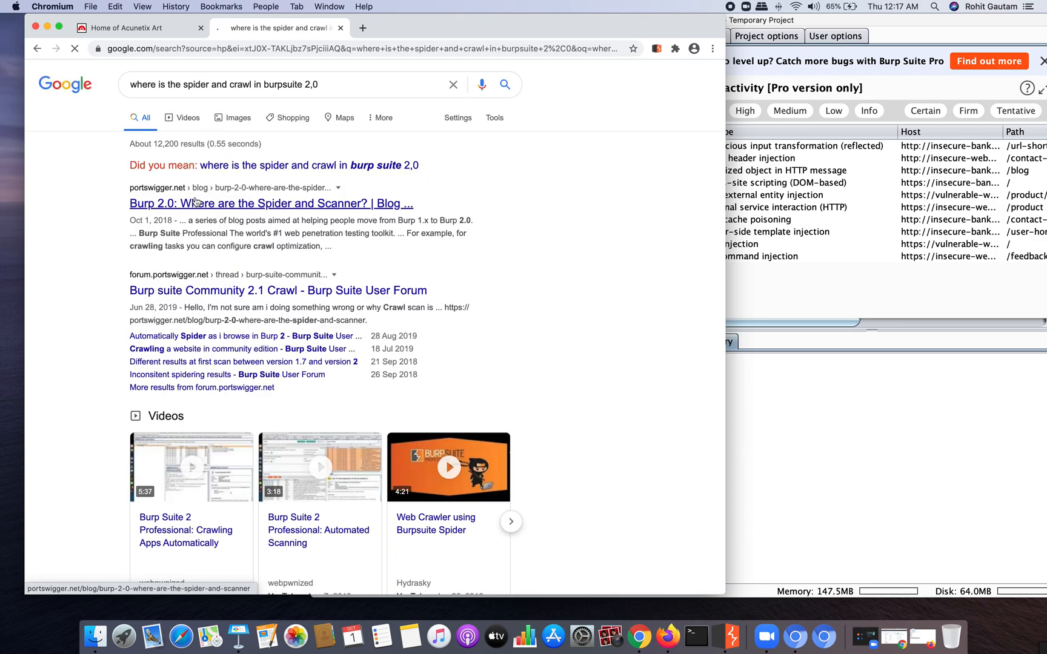
left_click(271, 203)
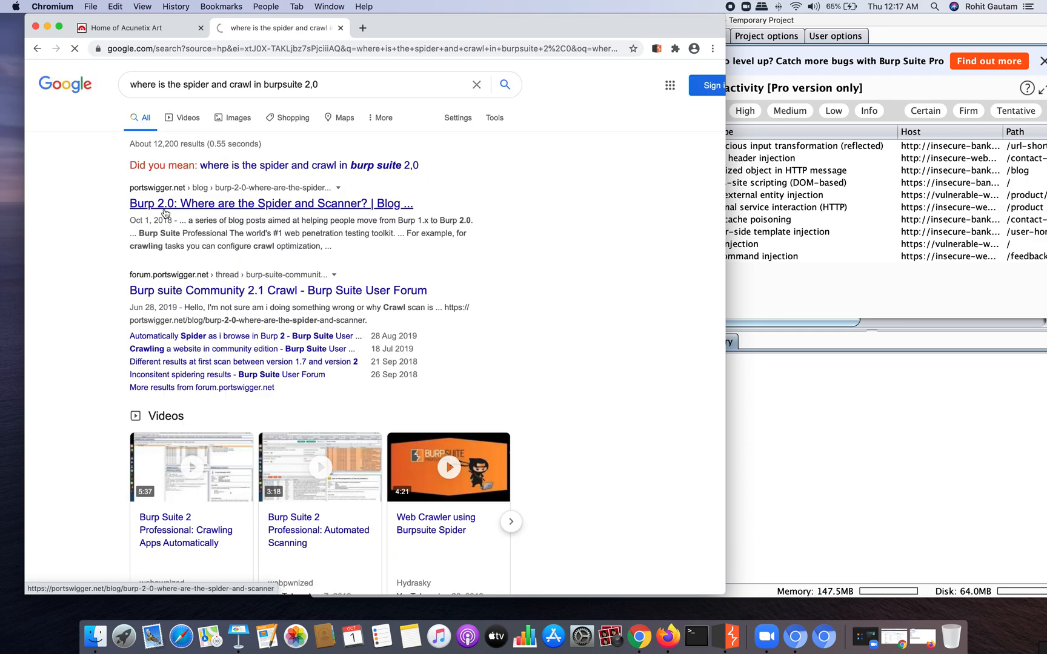
left_click(270, 204)
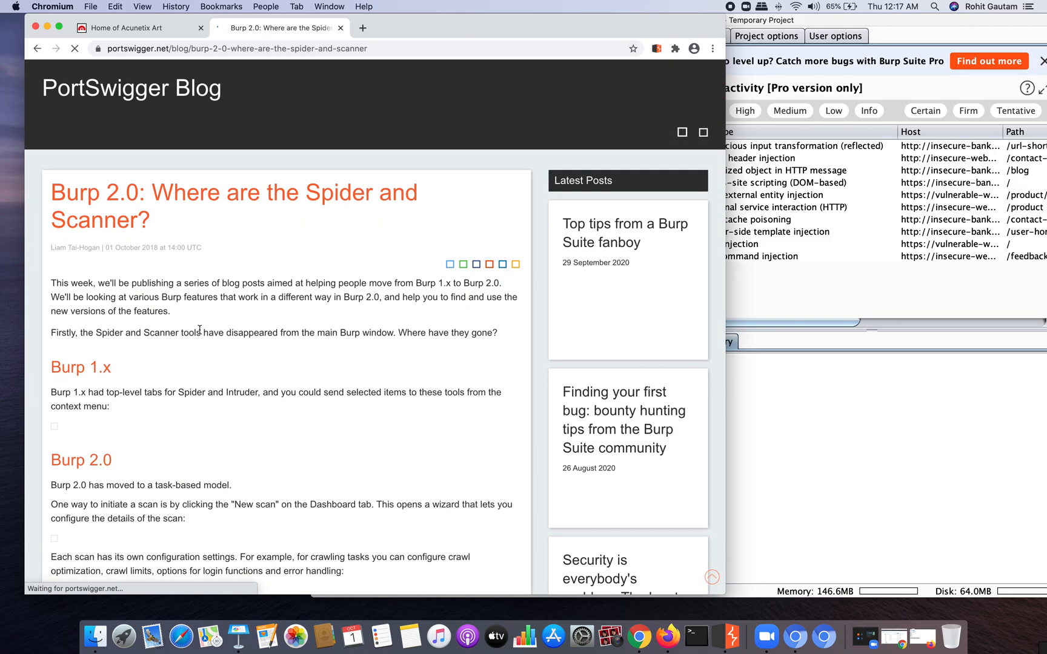
scroll("down", 3)
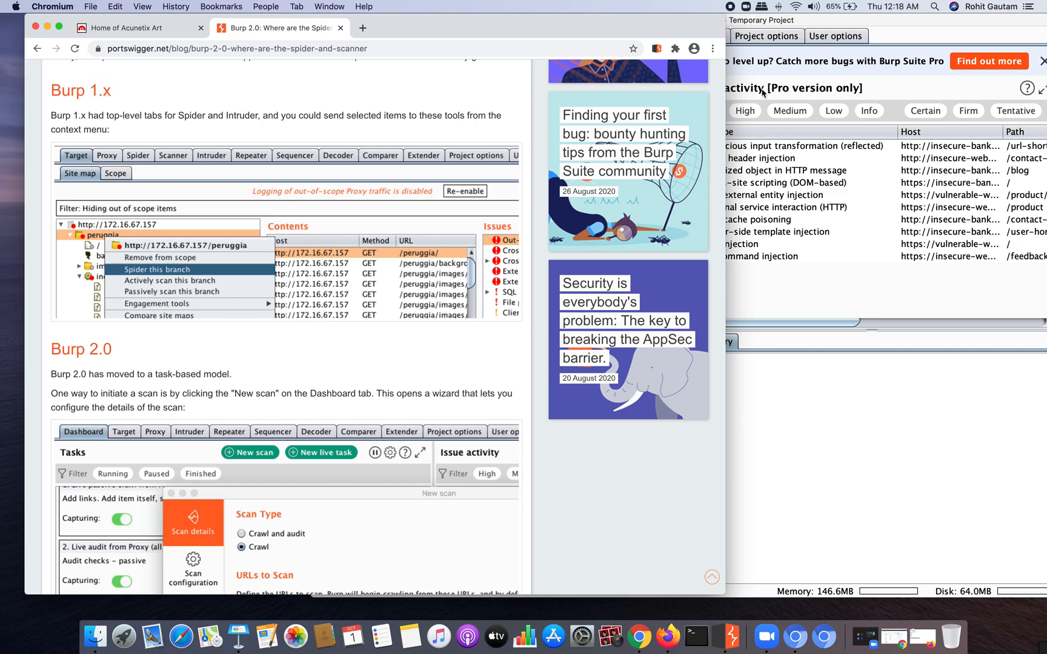
scroll("down", 3)
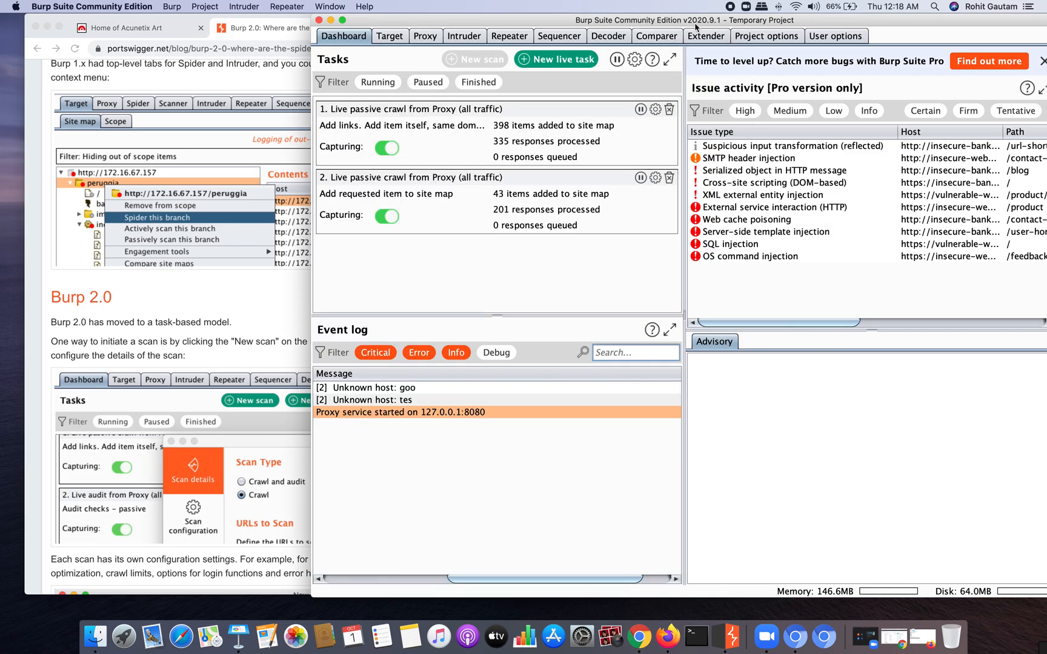
mouse_move(212, 355)
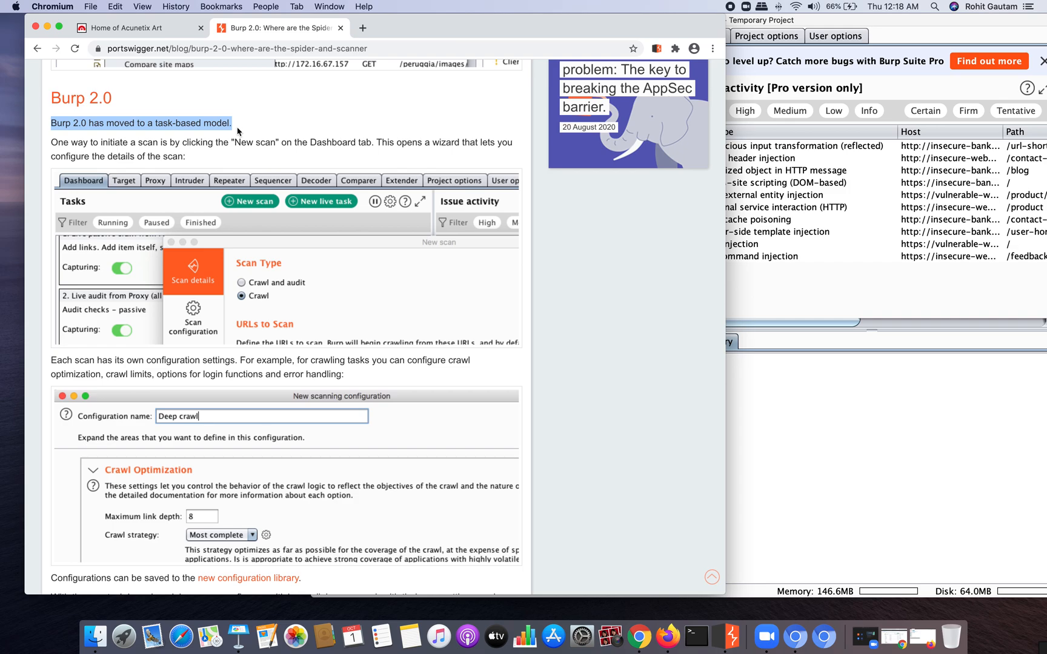
Step: Clear the text highlight and read the Burp 2.0 task-based model section
left_click(116, 149)
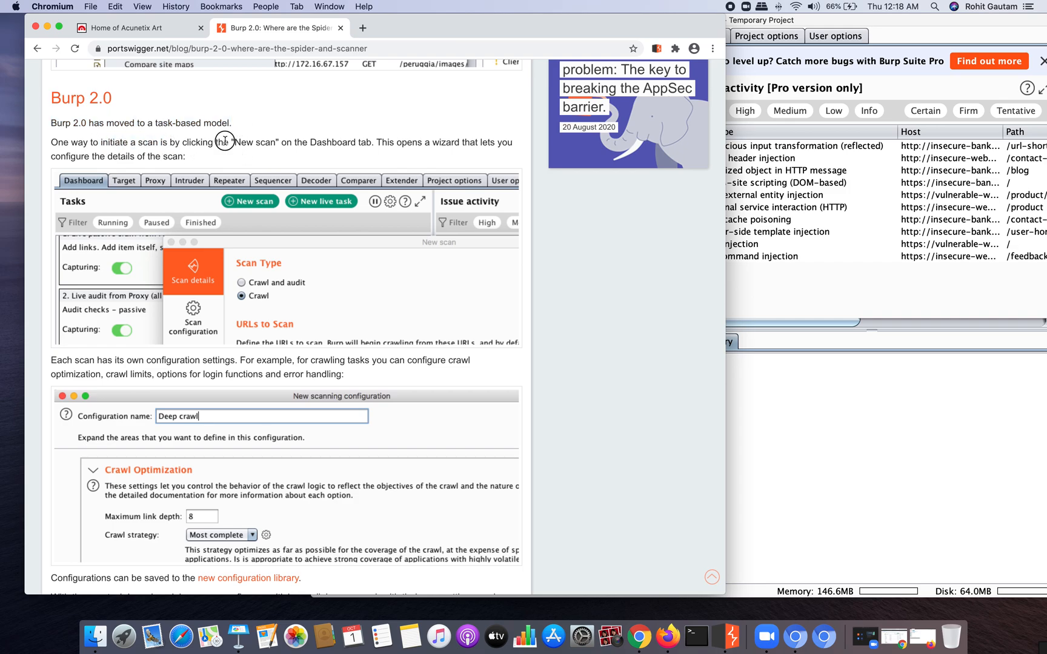
mouse_move(875, 331)
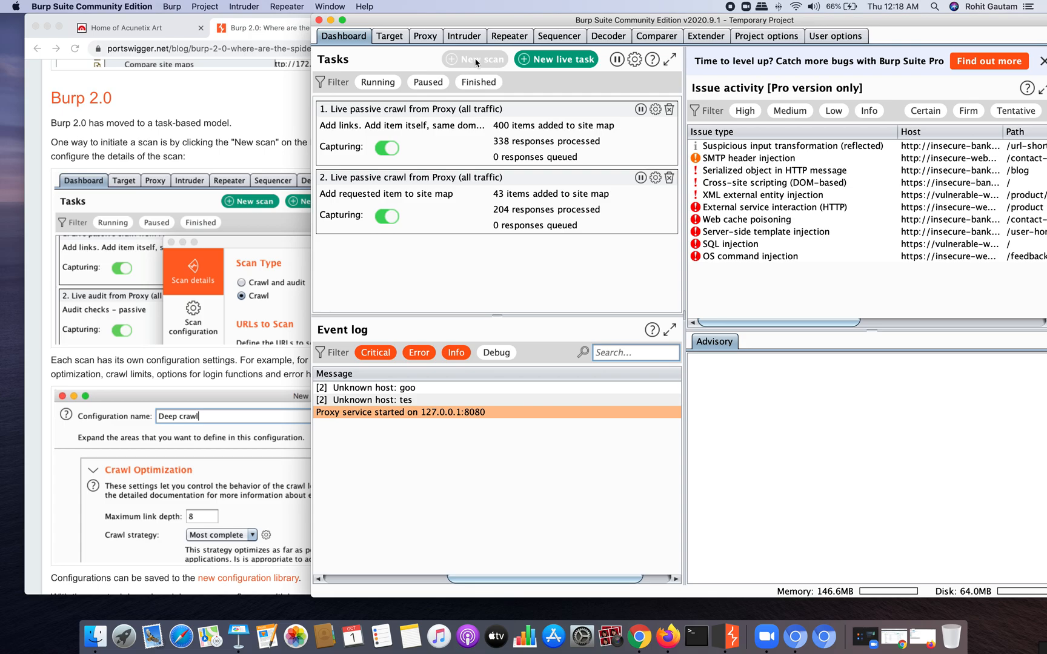
mouse_move(475, 59)
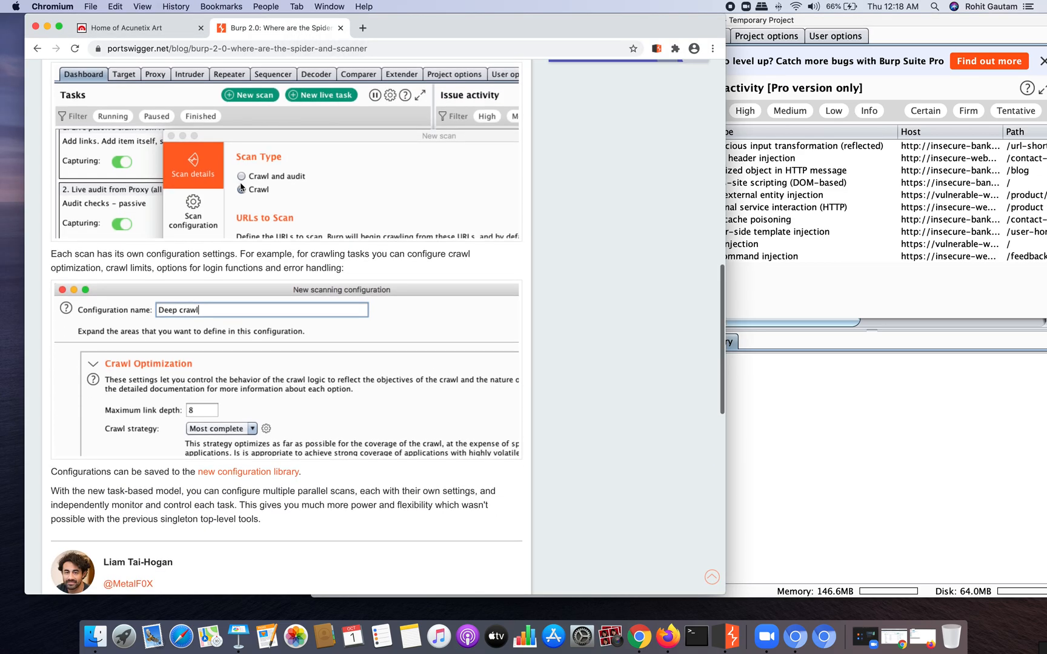
Step: Bring the closing paragraph on parallel task-based scans into view
left_click(241, 189)
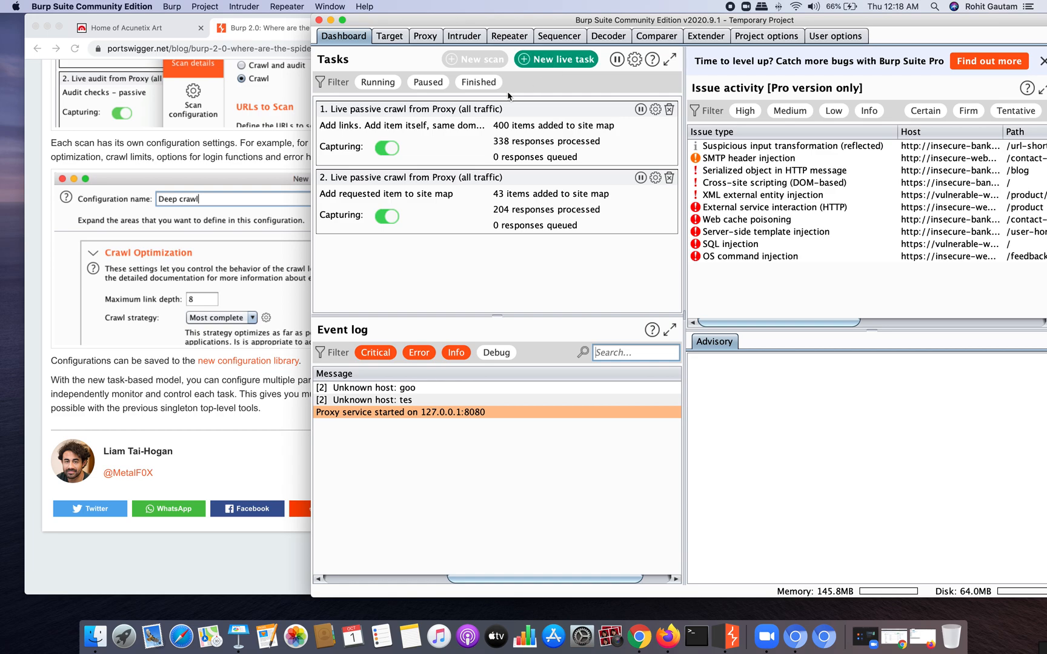
mouse_move(402, 116)
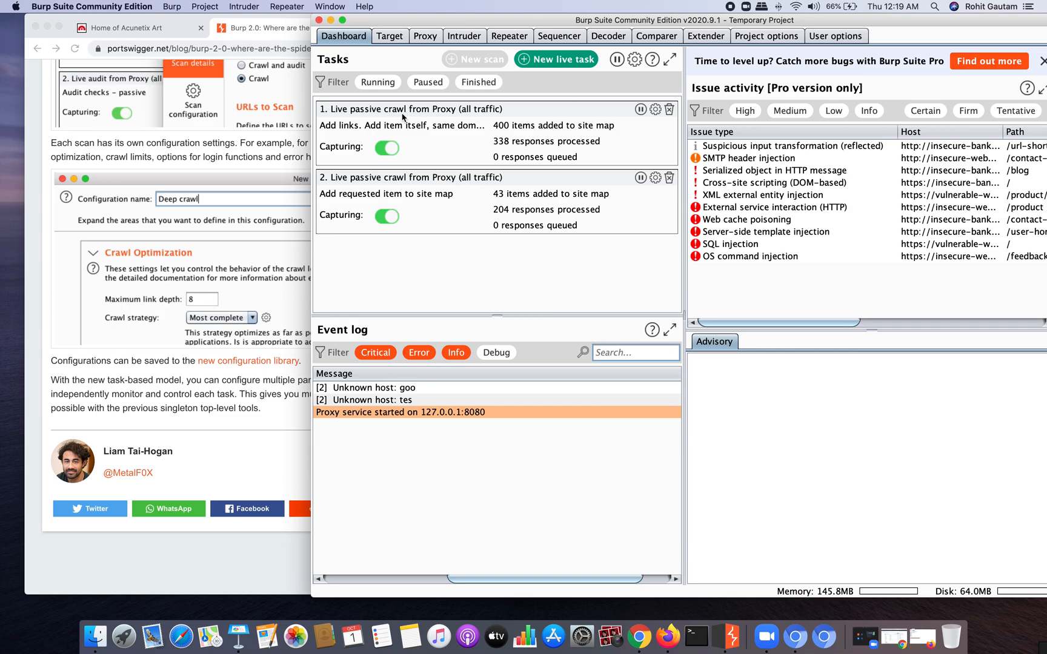
Step: Show the Target site map listing crawled thecrownofficial.com requests
left_click(389, 35)
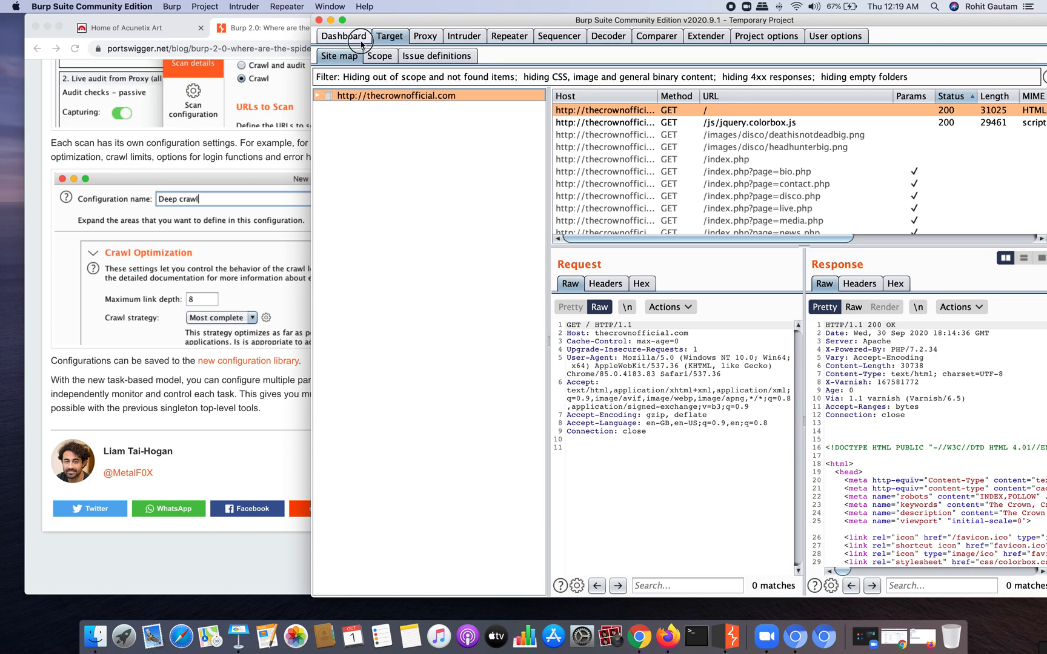
Step: Return to the Dashboard list of running passive crawl tasks
left_click(343, 36)
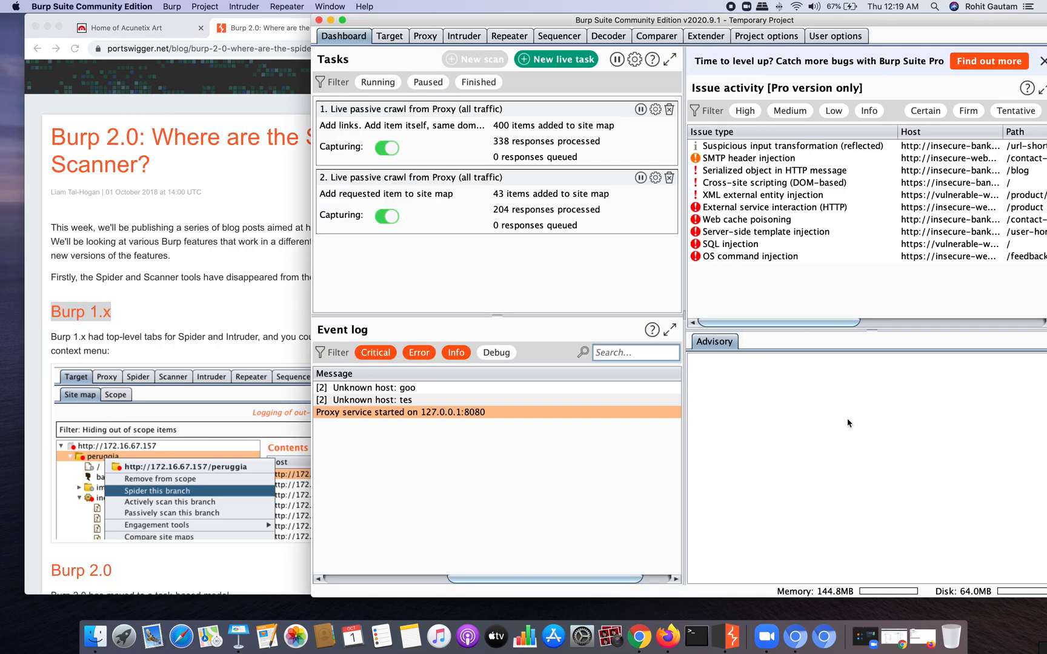
mouse_move(178, 209)
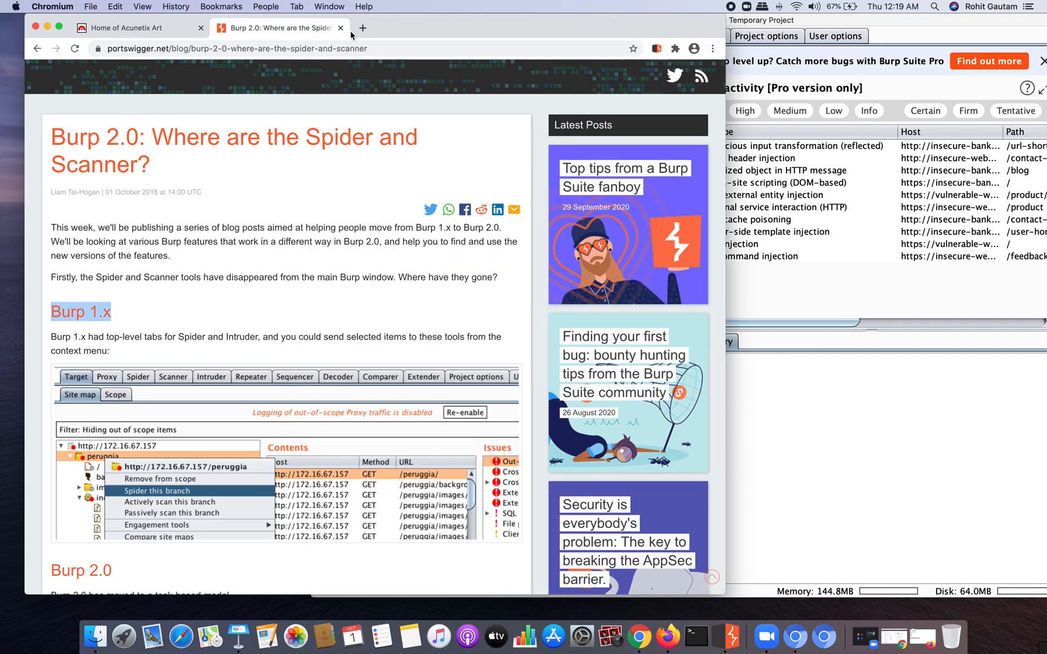
Step: In a new tab, search Google for 'portswigger version archive' and open the Archive | Releases result
left_click(363, 28)
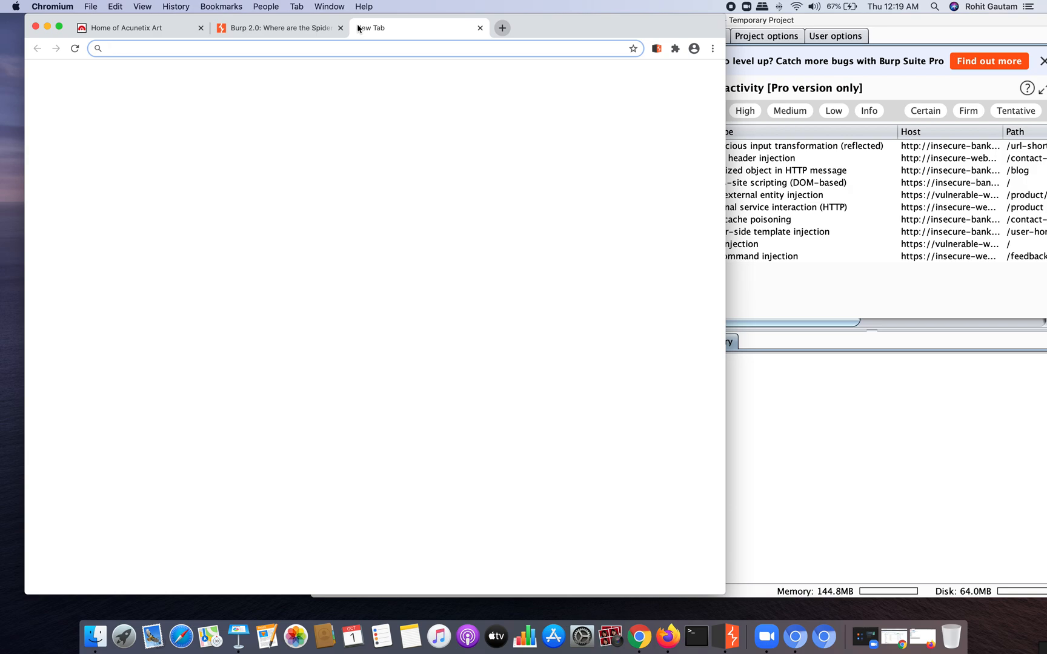
type("portswigger burpsuite older")
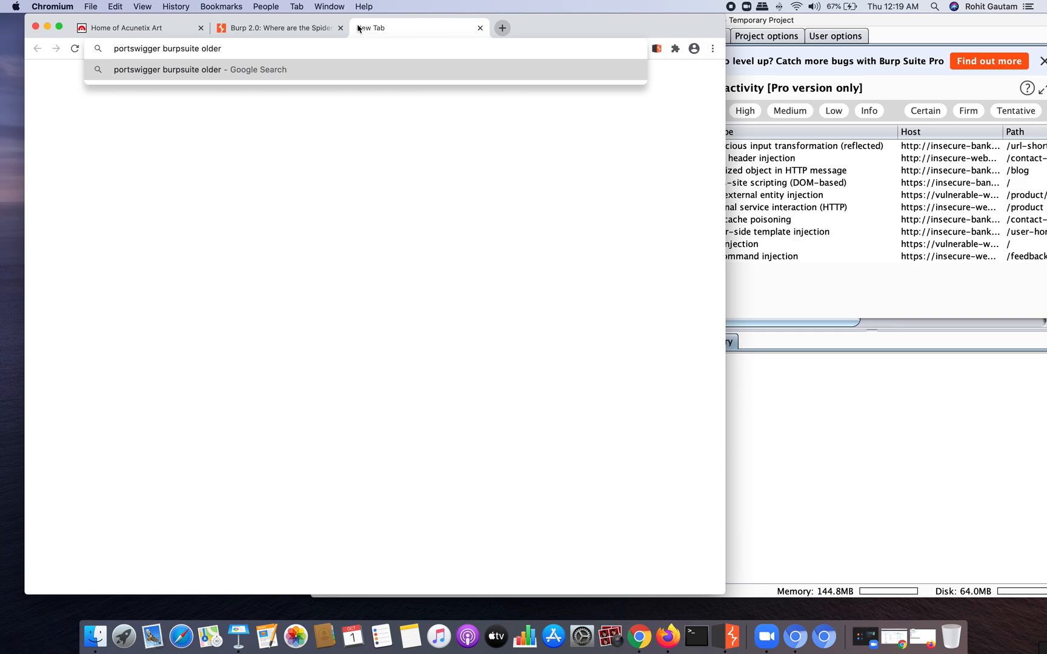
type("version archiv")
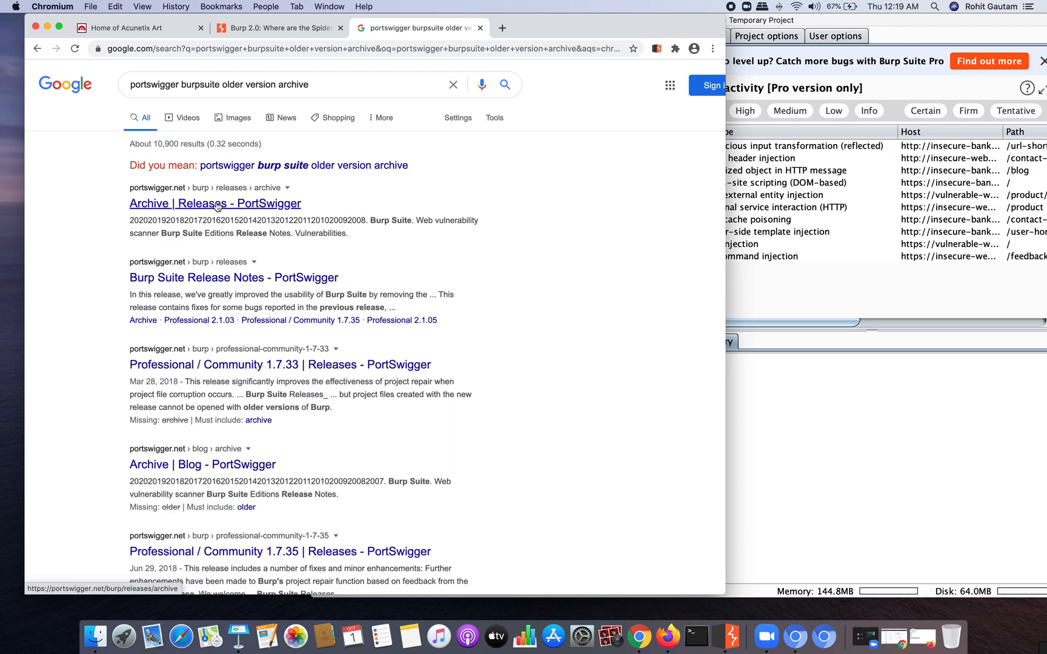
left_click(215, 204)
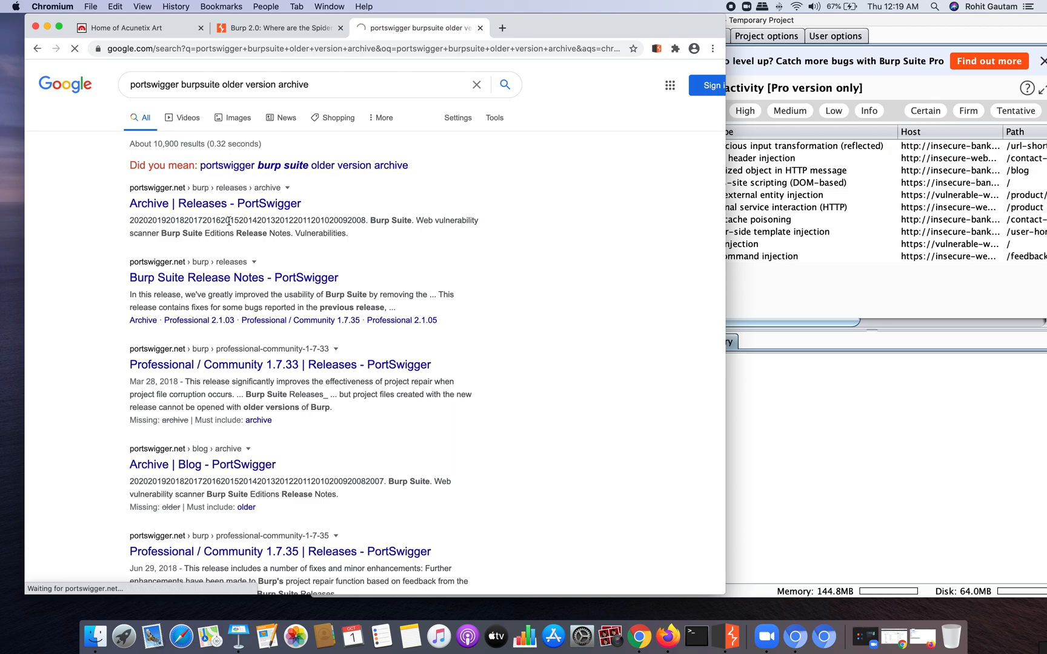
left_click(215, 203)
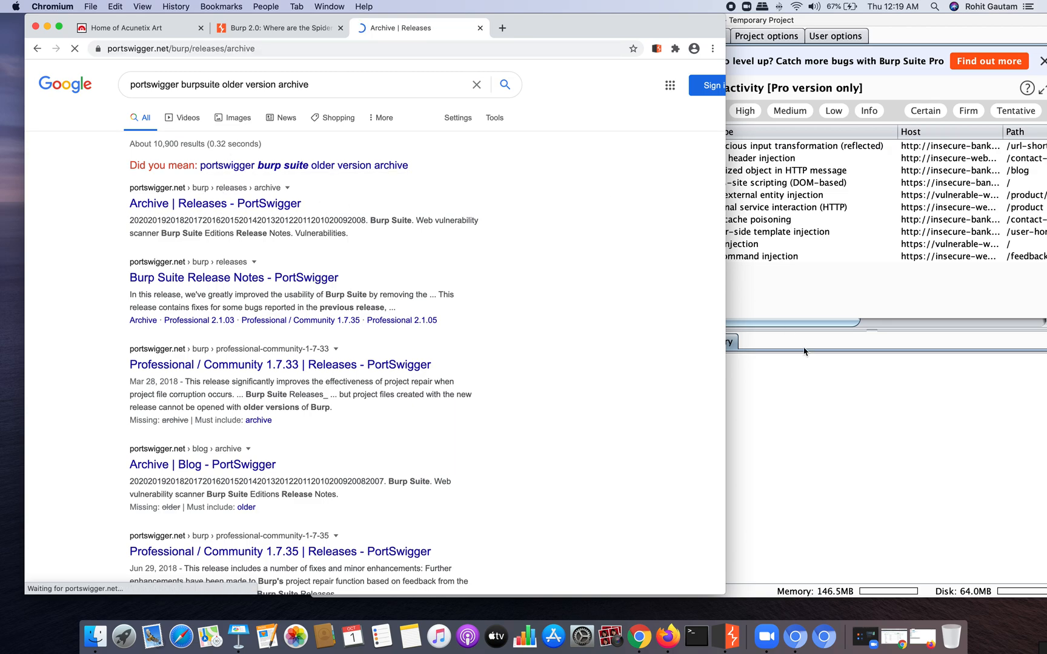
Step: From the archive's Select date grid, open the 2019 list of Burp Suite releases
left_click(214, 203)
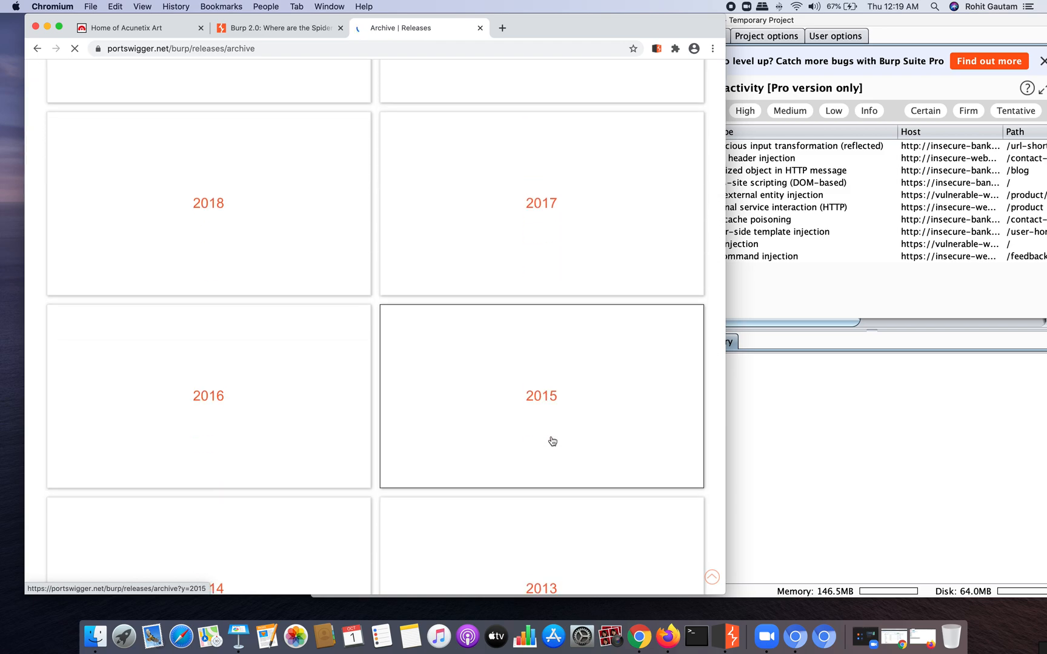
scroll("up", 3)
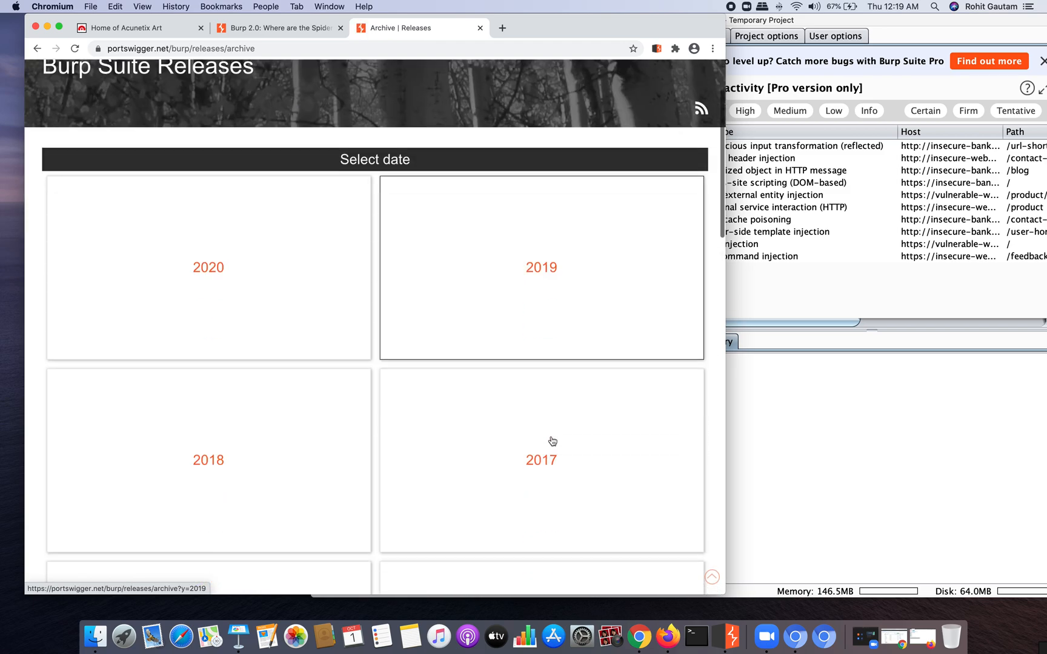
scroll("down", 3)
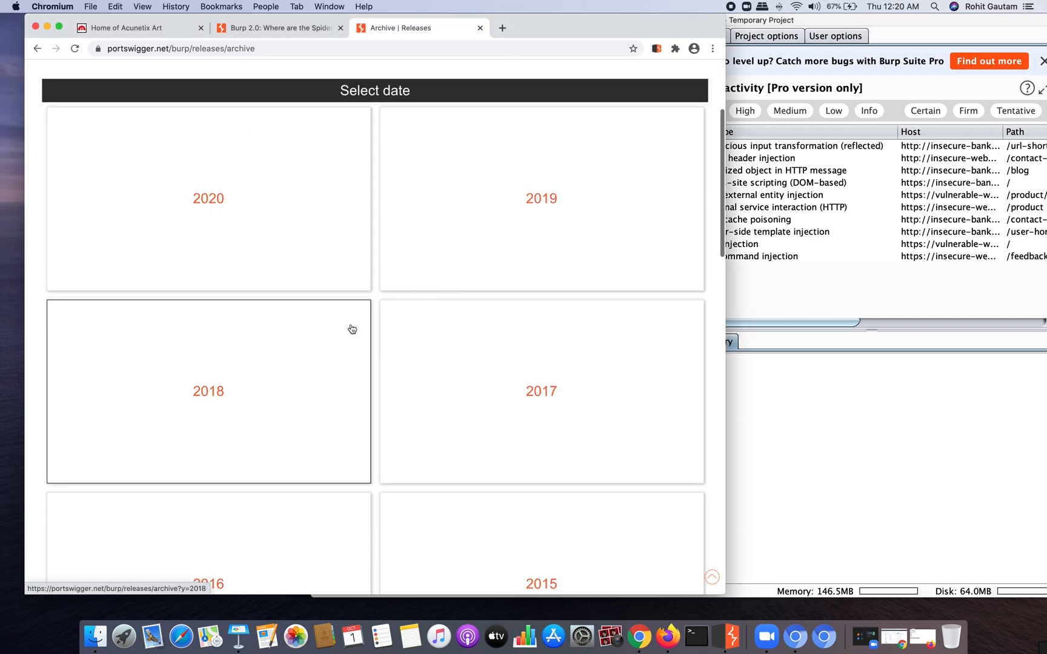
left_click(207, 391)
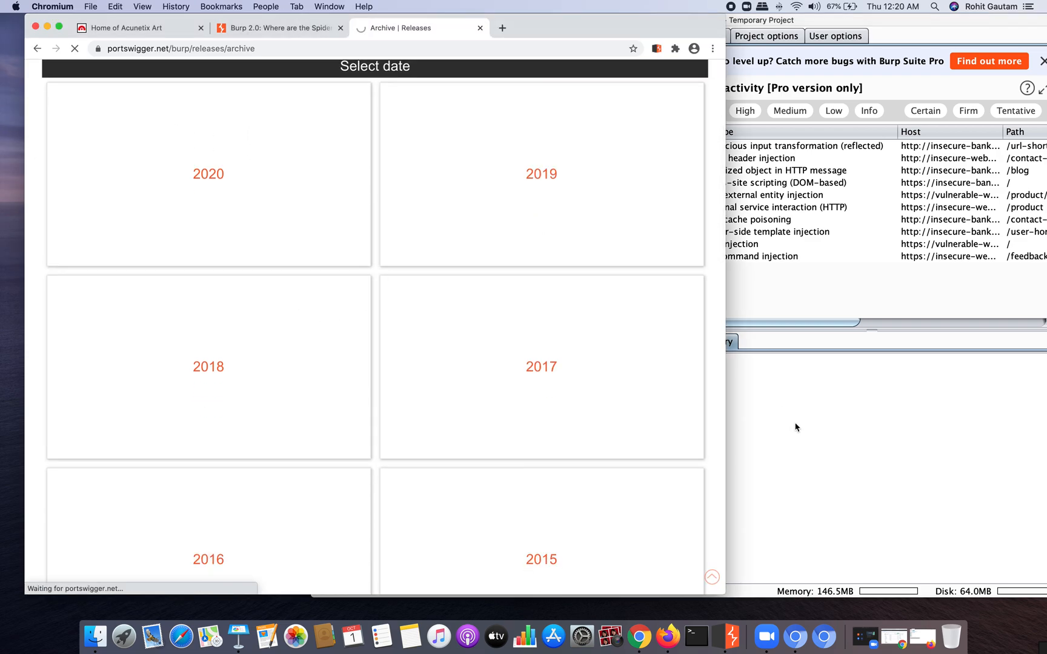
left_click(541, 173)
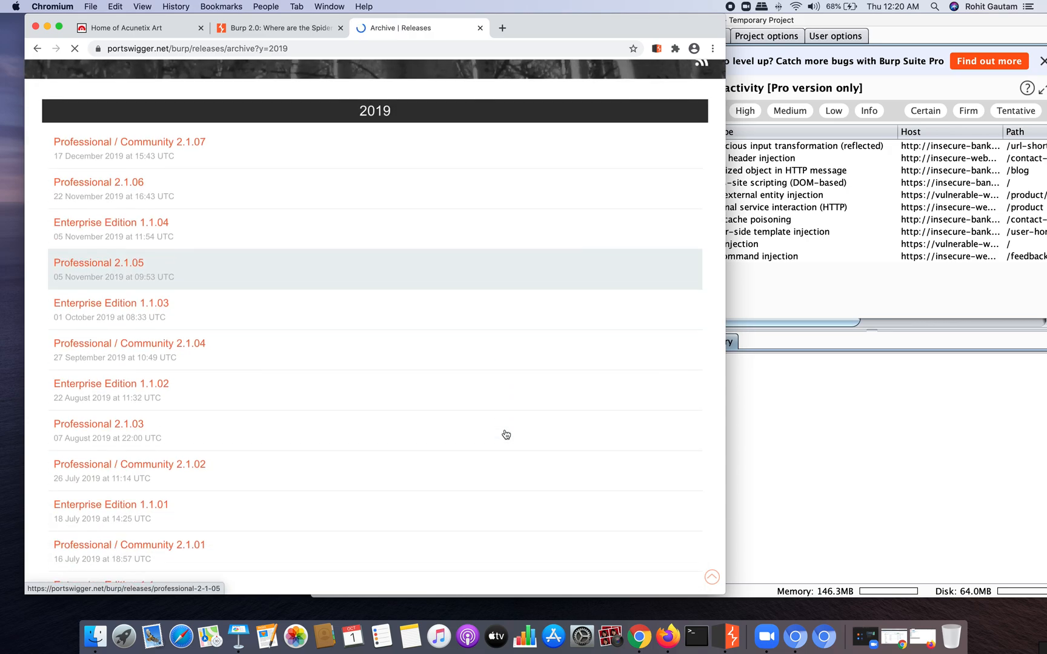